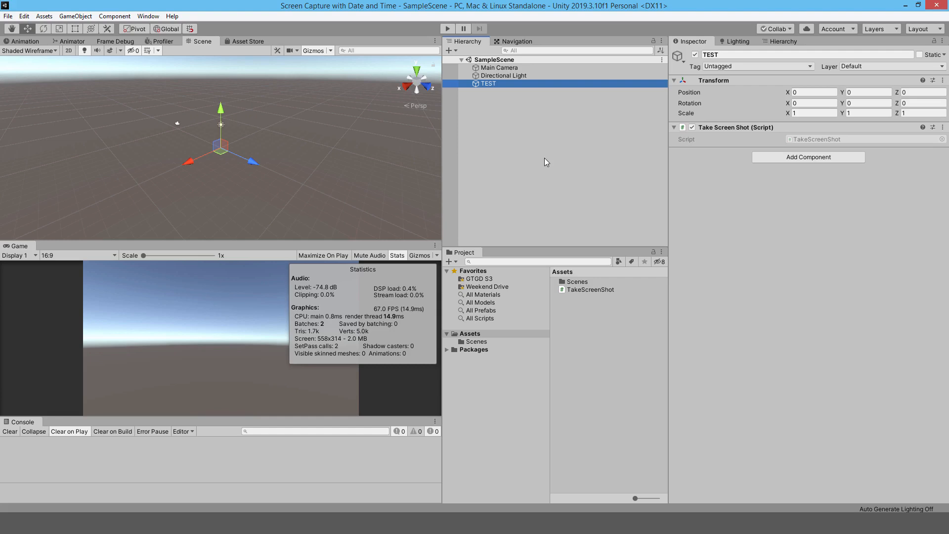
mouse_move(808, 146)
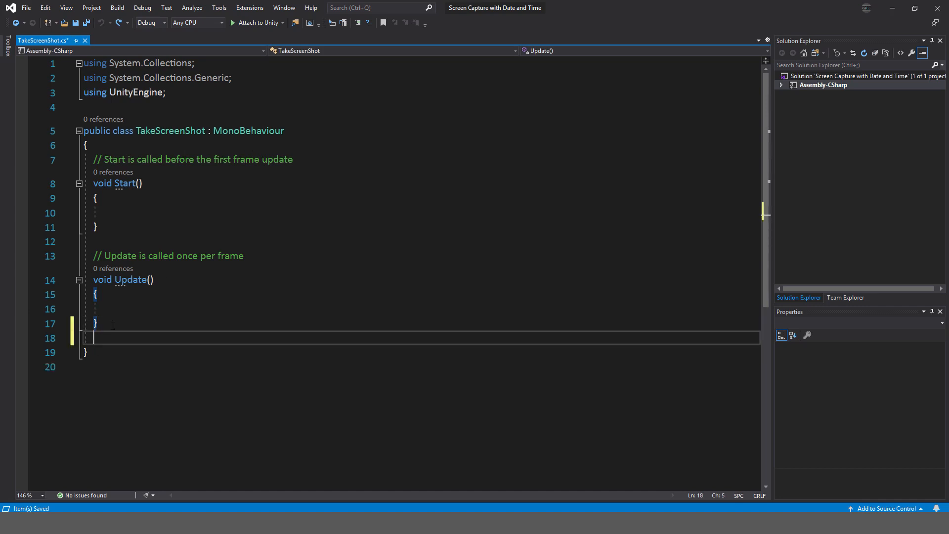
- Add a void CheckIfShouldTakeScreenShot() method signature on a new line below Update
key(enter)
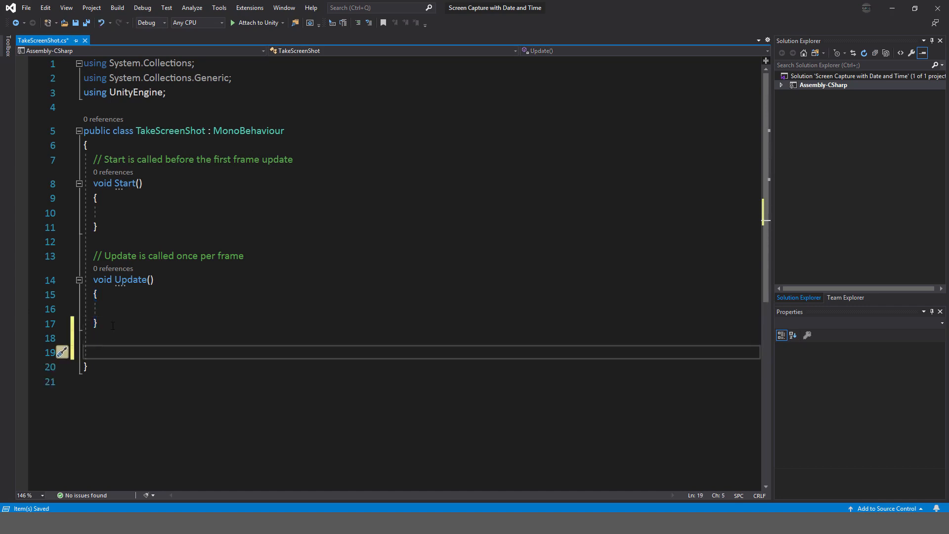
text(void CheckIf)
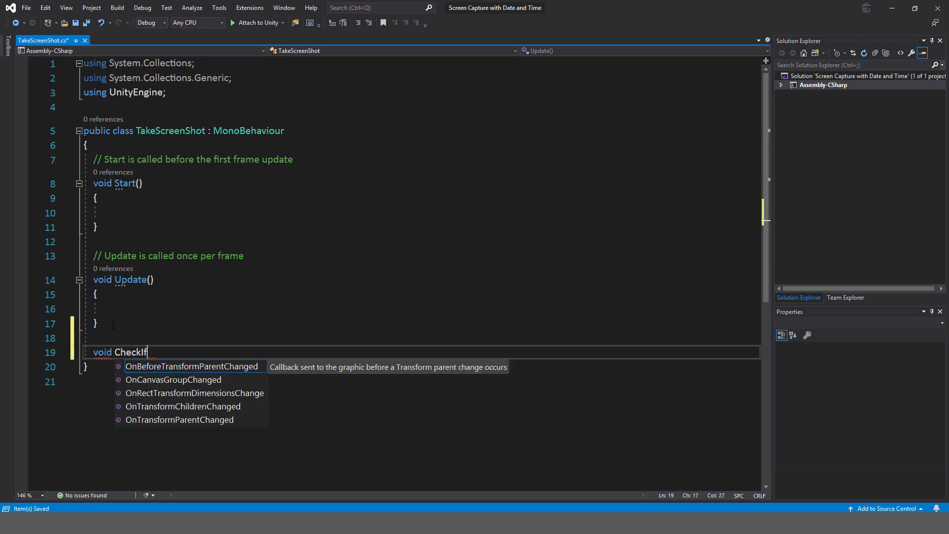
text(Sh)
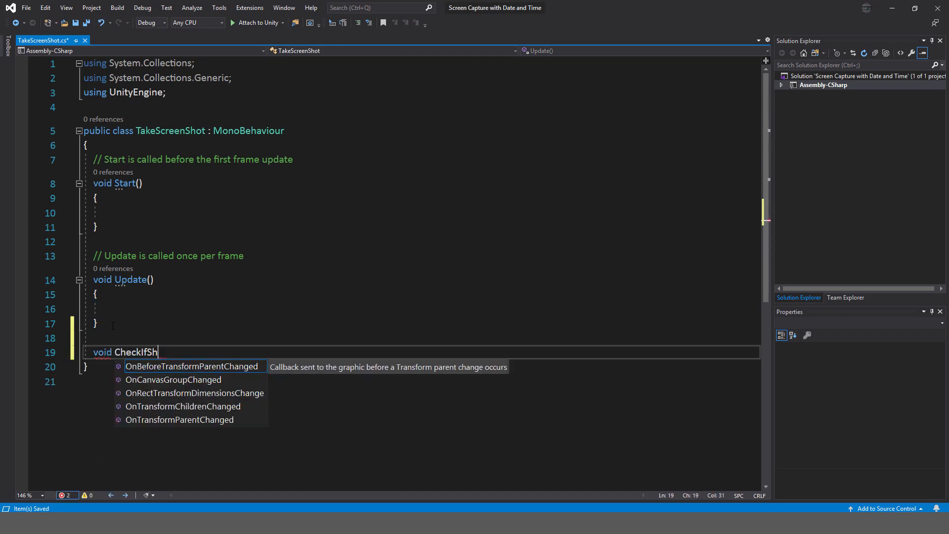
text(ouldTakeScreenShot()
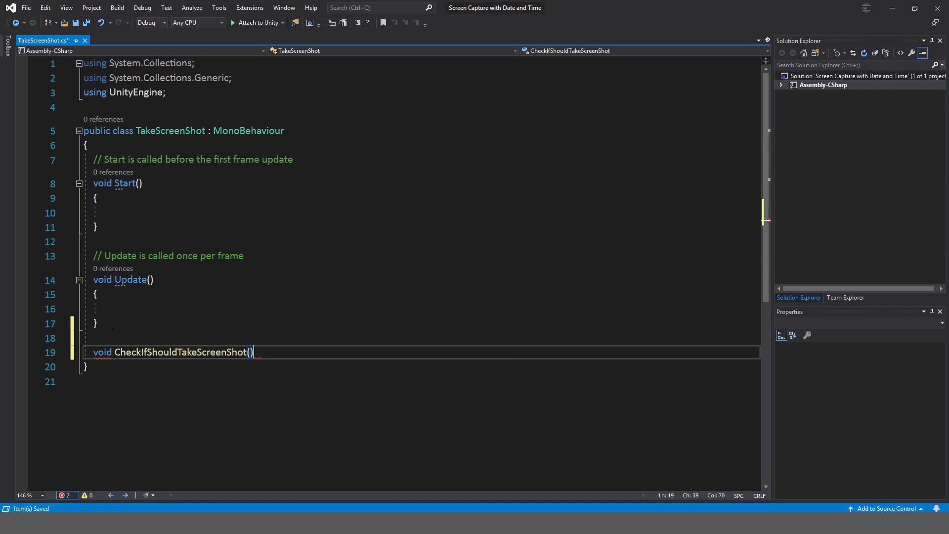
- Give the method a body with an empty if (Input.GetMouseButtonDown(0)) { } block
key(enter)
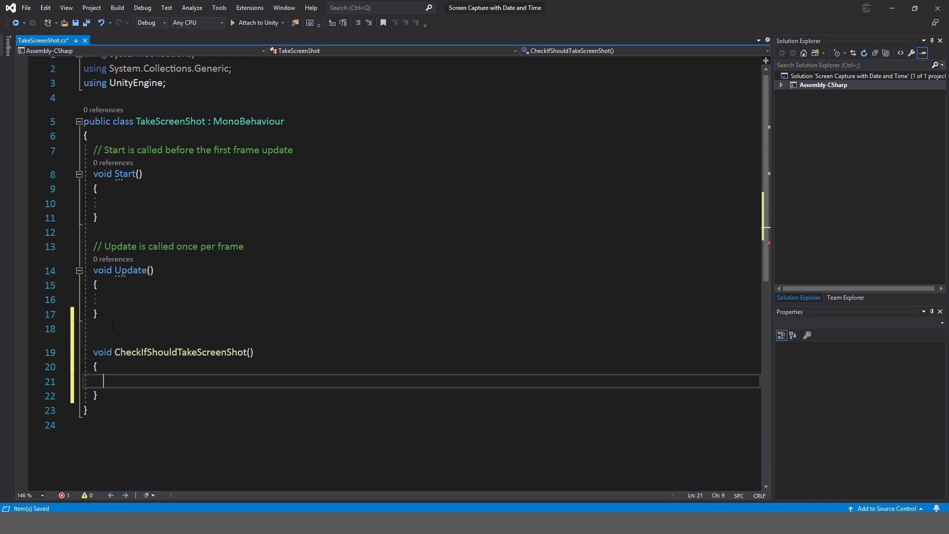
text(if(ini)
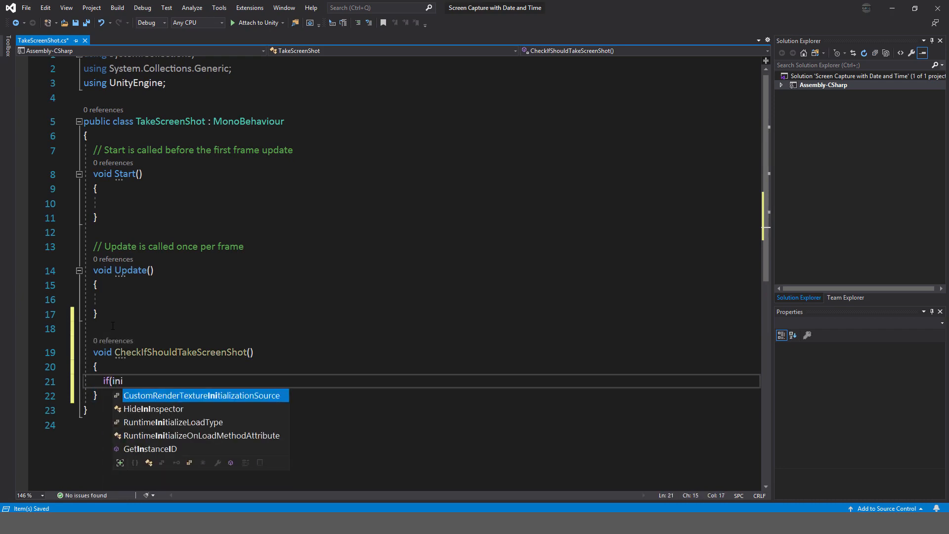
text(nput.ge)
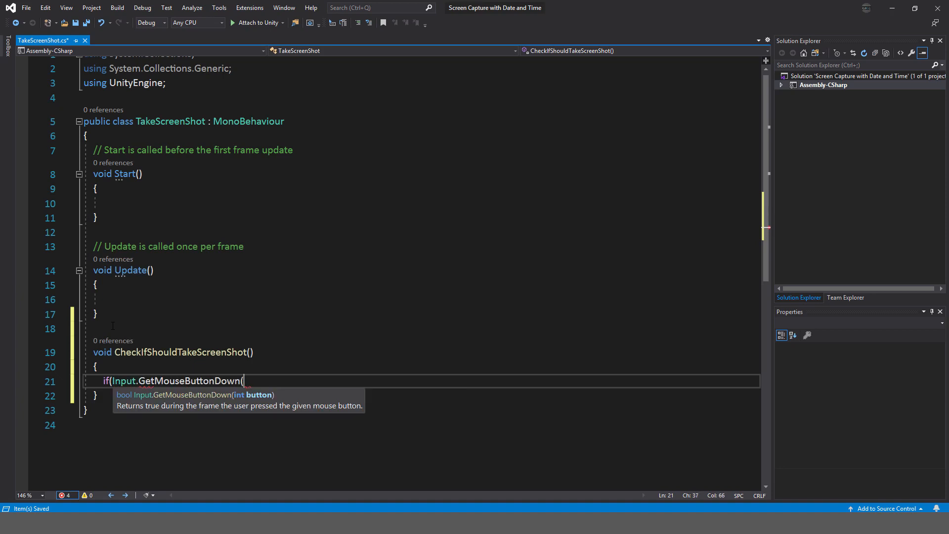
text(0)))
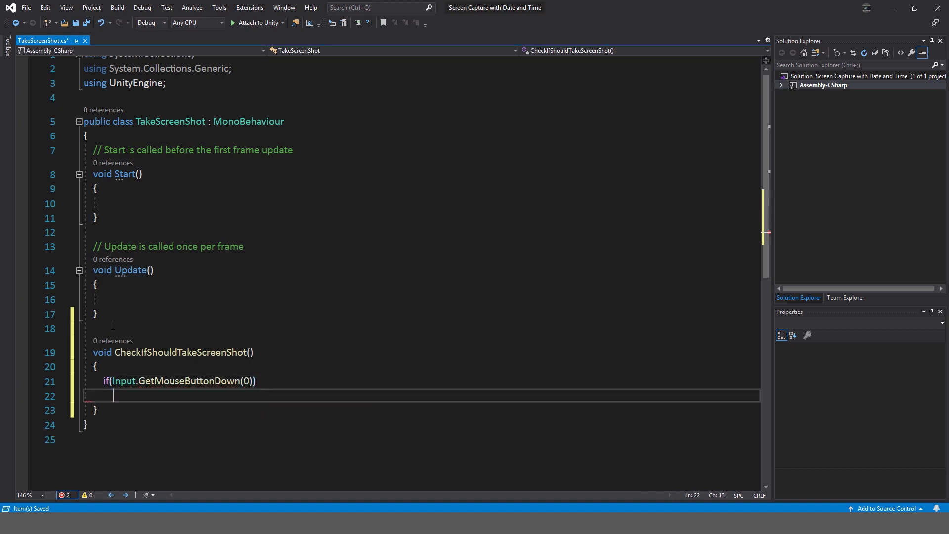
text({)
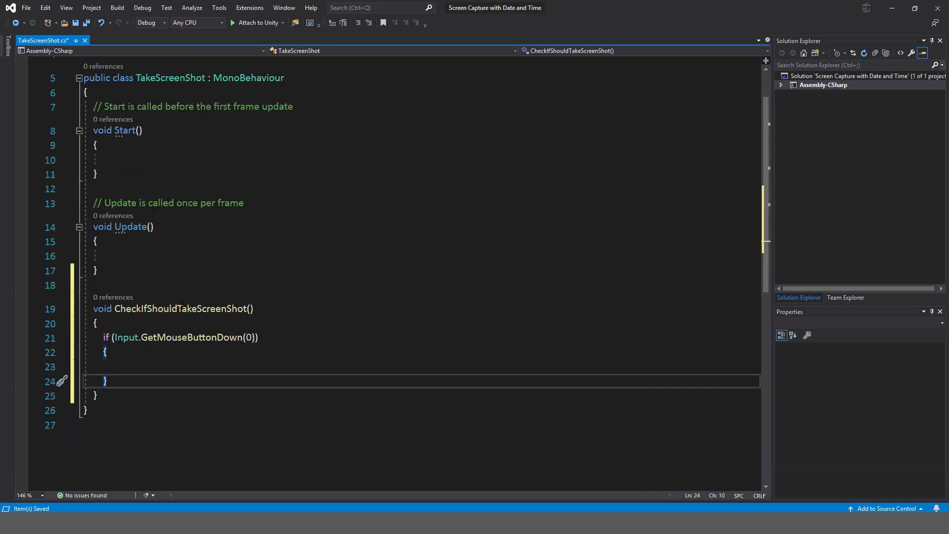
- Start ScreenCapture.CaptureScreenshot(Application.persistentDataPath + "/" + inside the click block
text(scre)
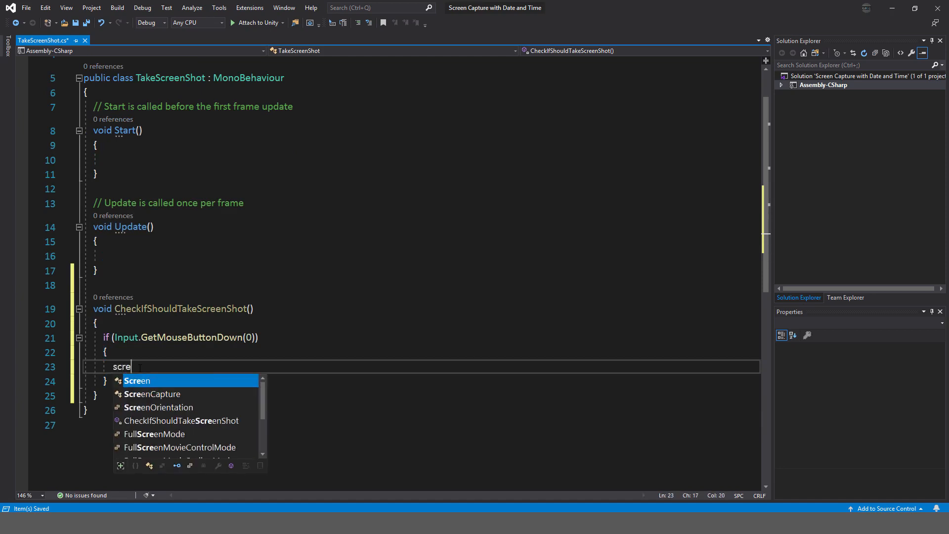
text(ScreenCapture.)
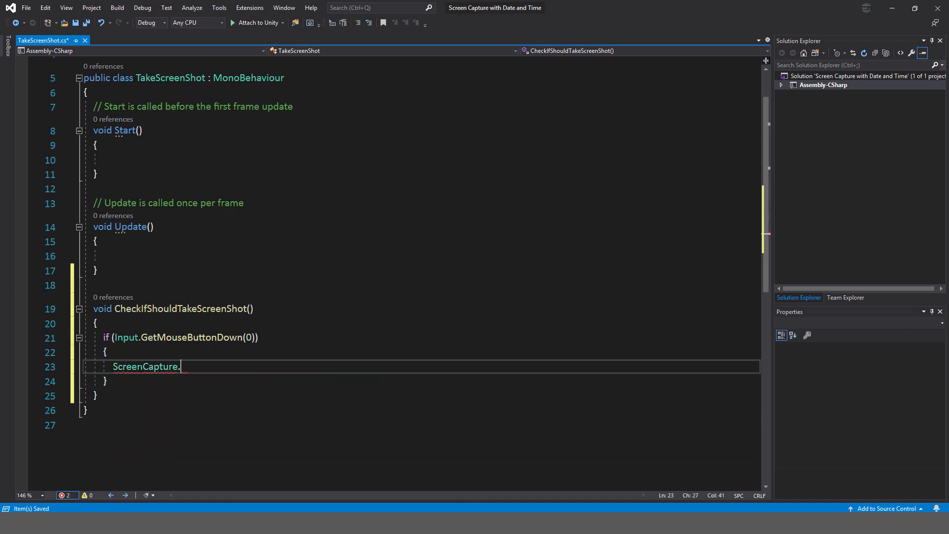
text(CaptureScreenshot()
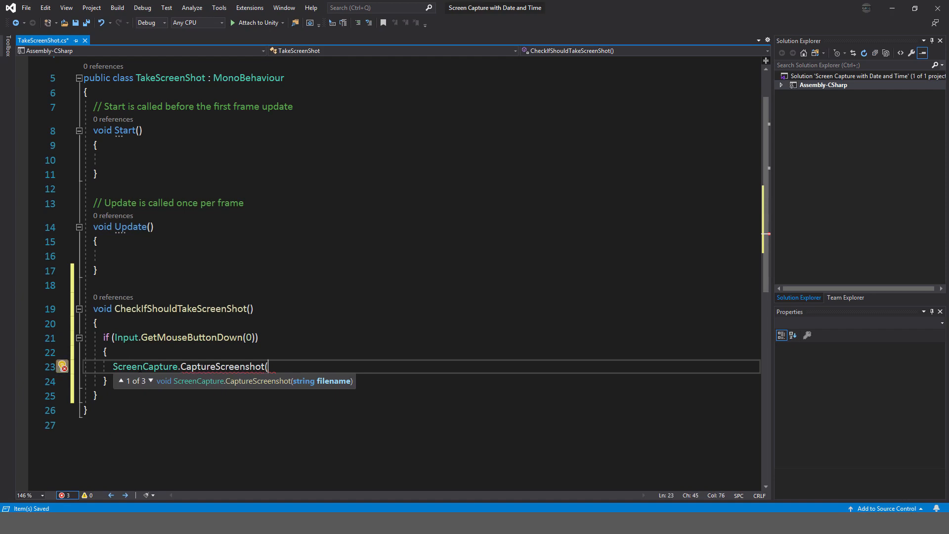
text(appl)
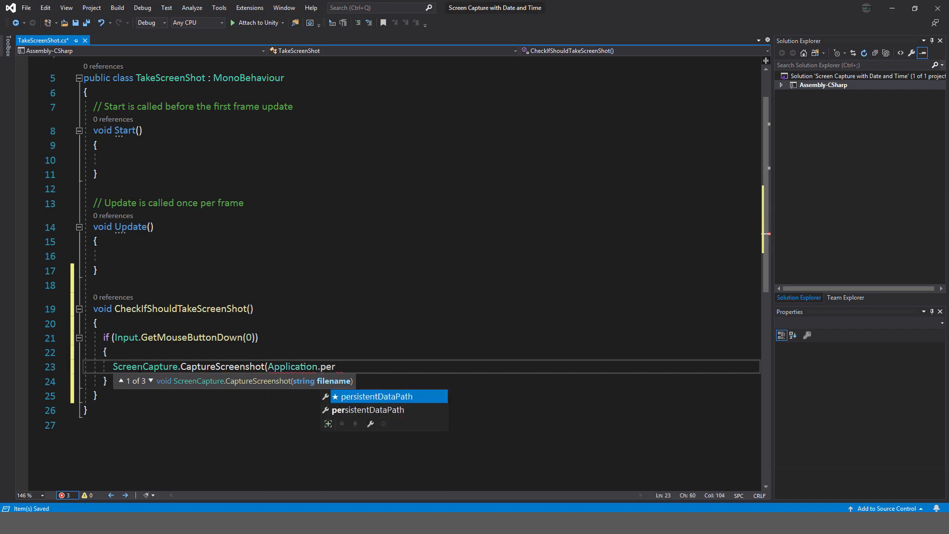
key(Tab)
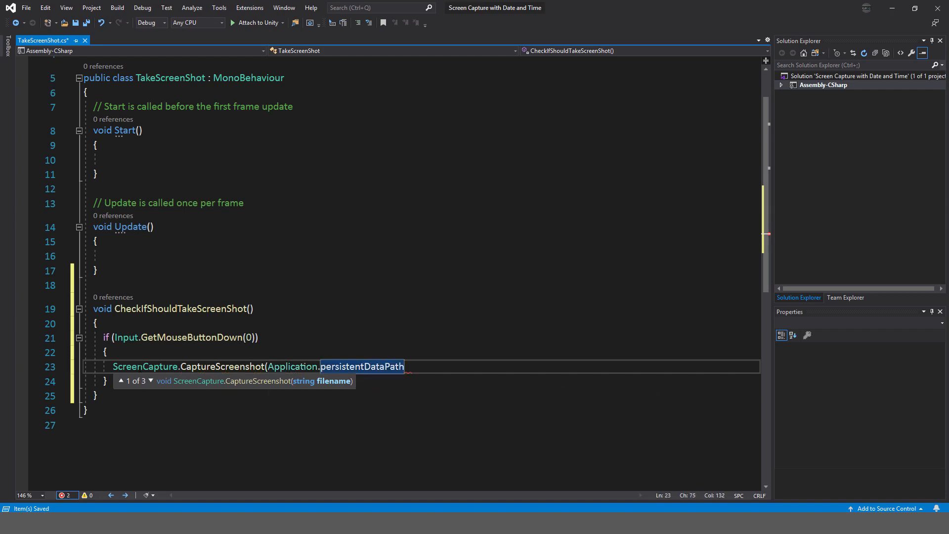
text(+")
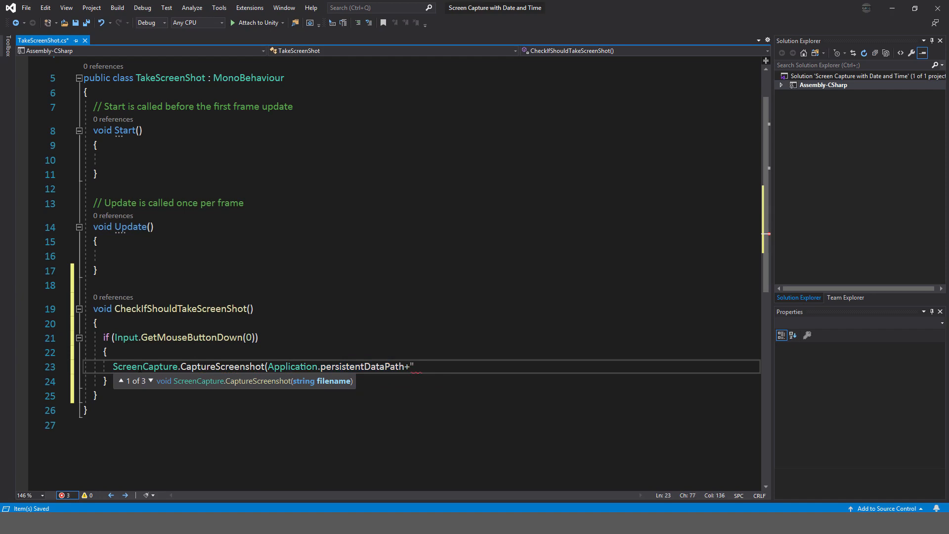
text(/)
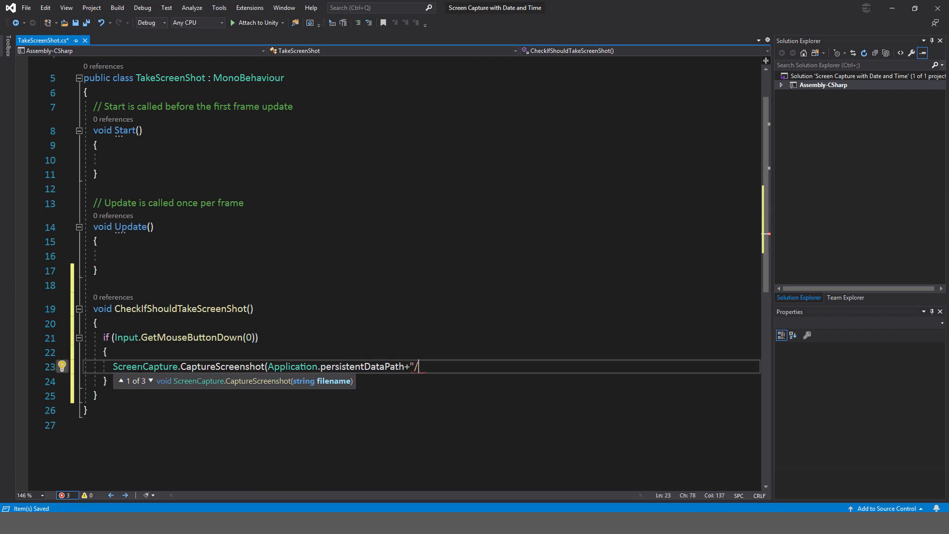
text(/)
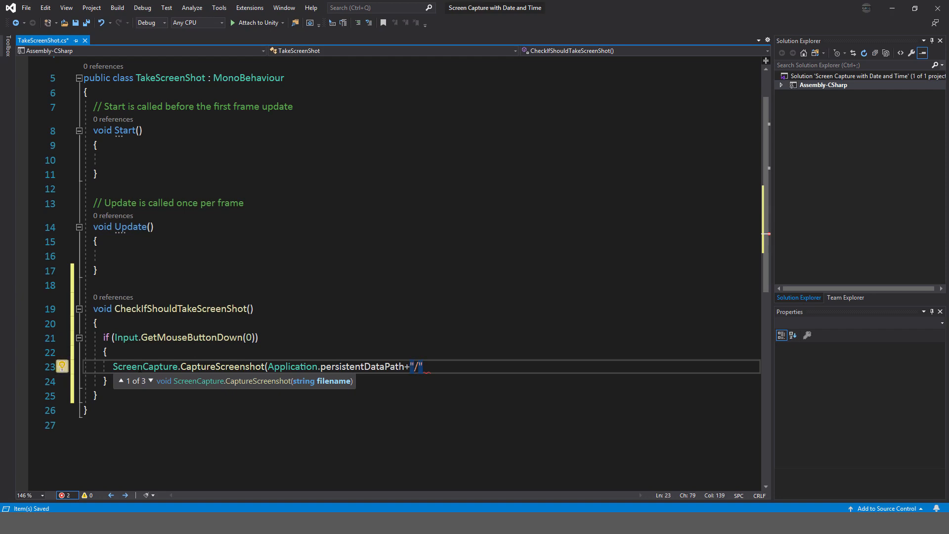
text(+)
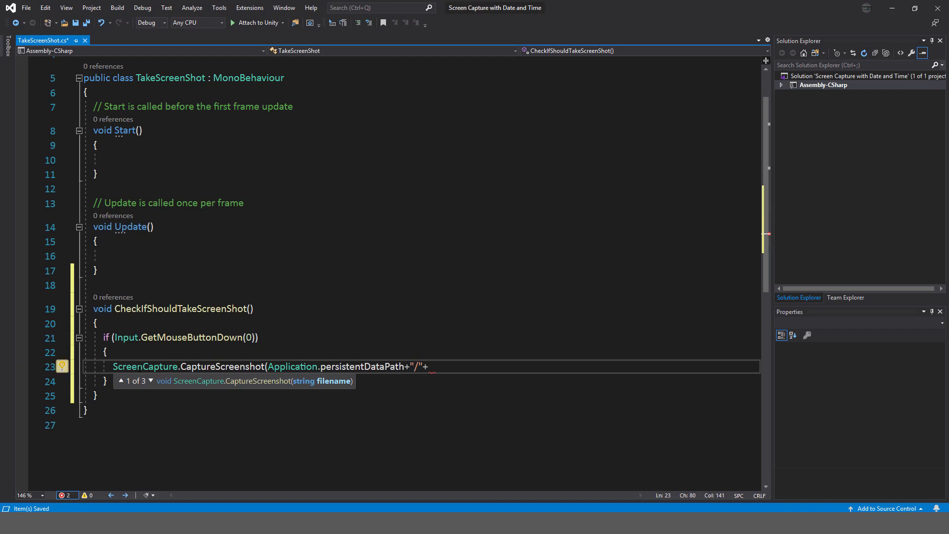
- Append System.DateTime.Now.ToString( to the screenshot path
text(System.da)
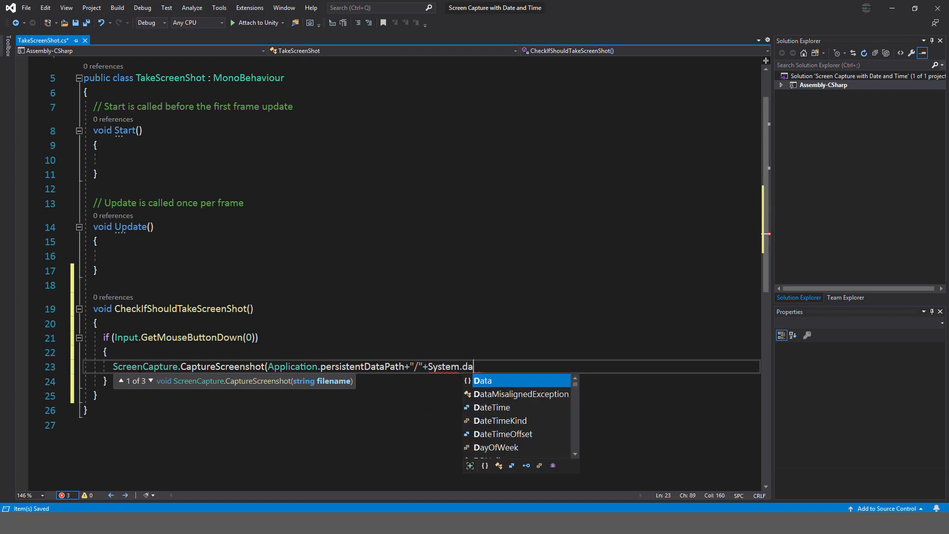
text(tet)
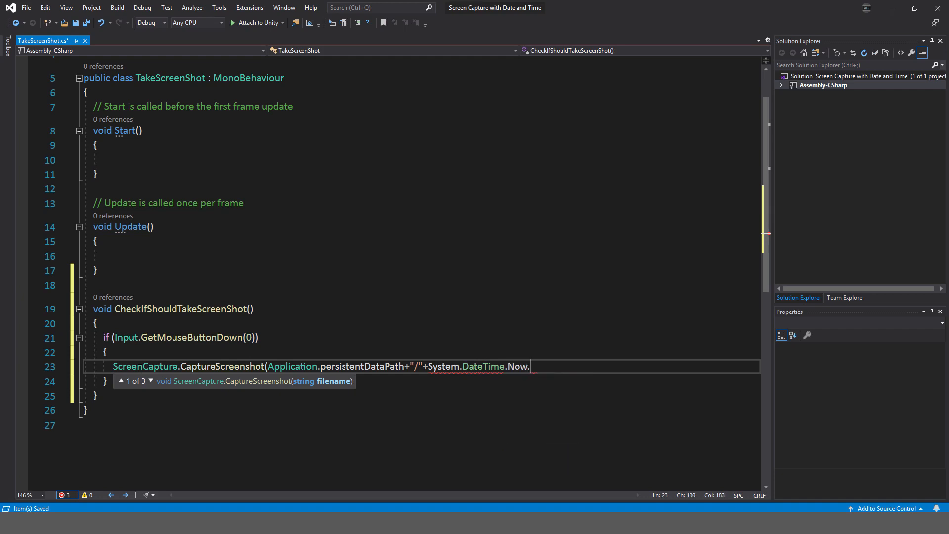
text(ToString)
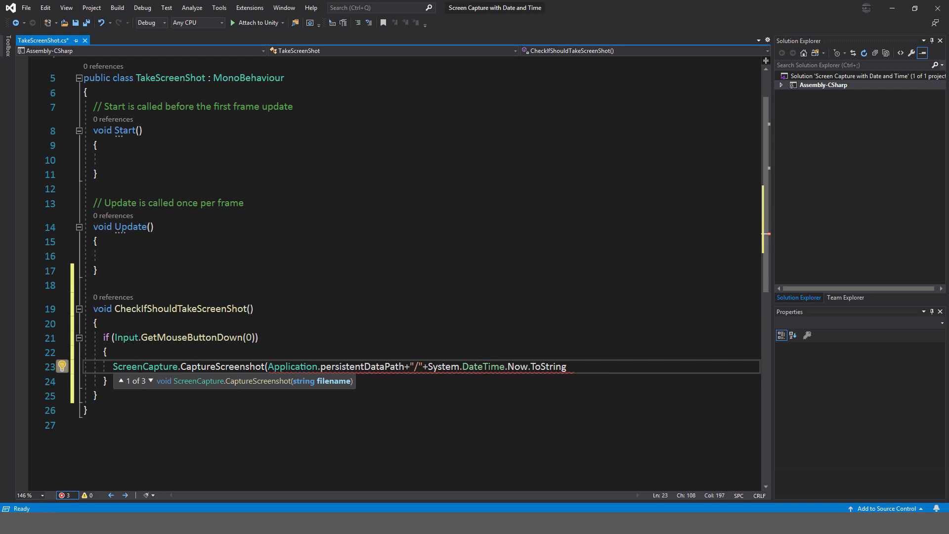
double_click(547, 367)
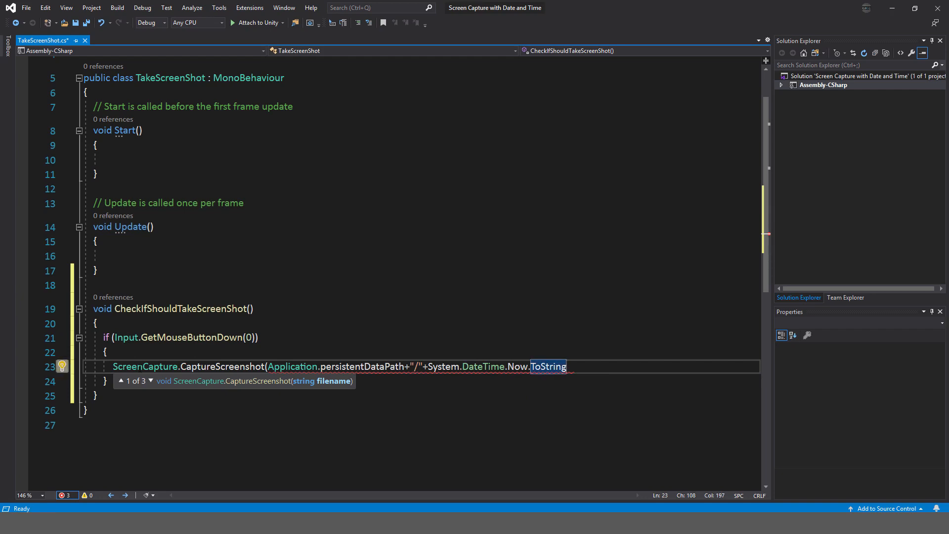
text(()
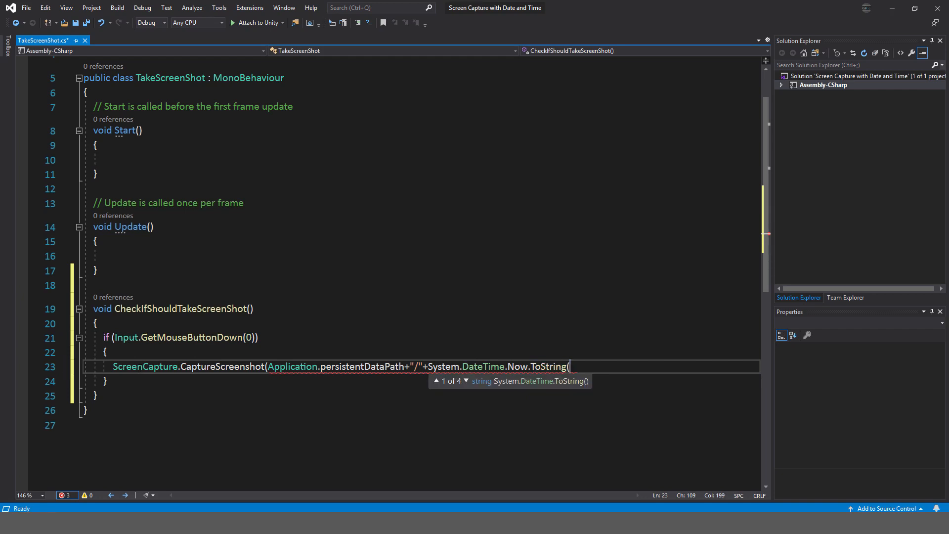
- Fill in the date format string yy'-'MM'-'dd'-'hh'-'mm'-'ss
text("YY)
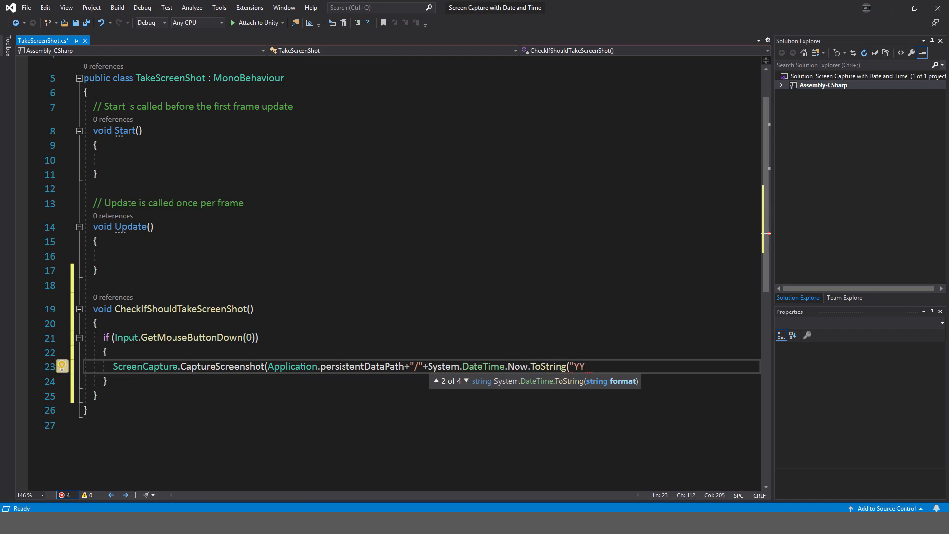
text(")
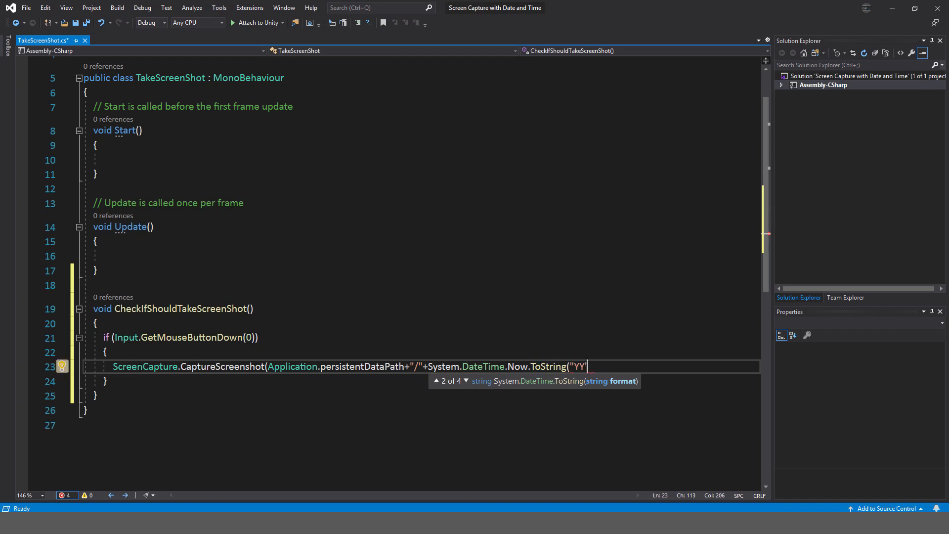
text(-)
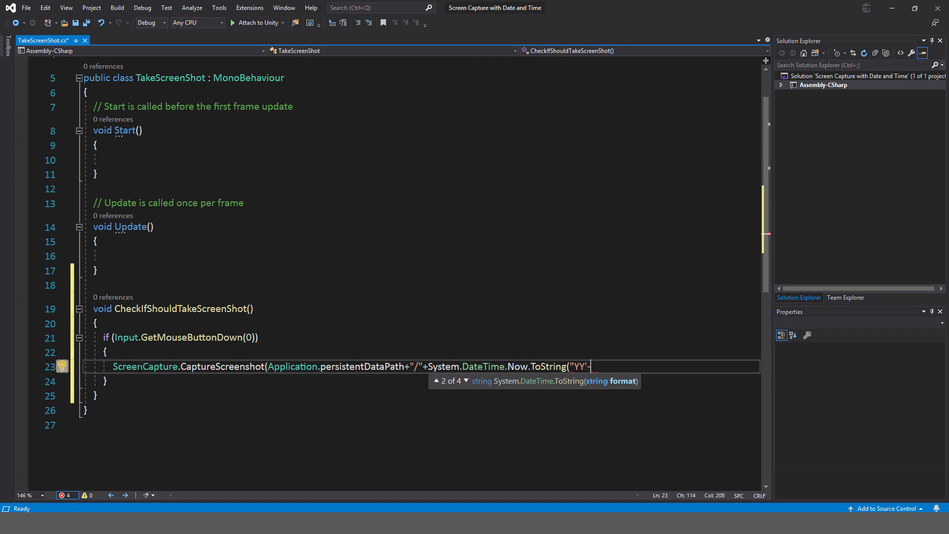
text(-)
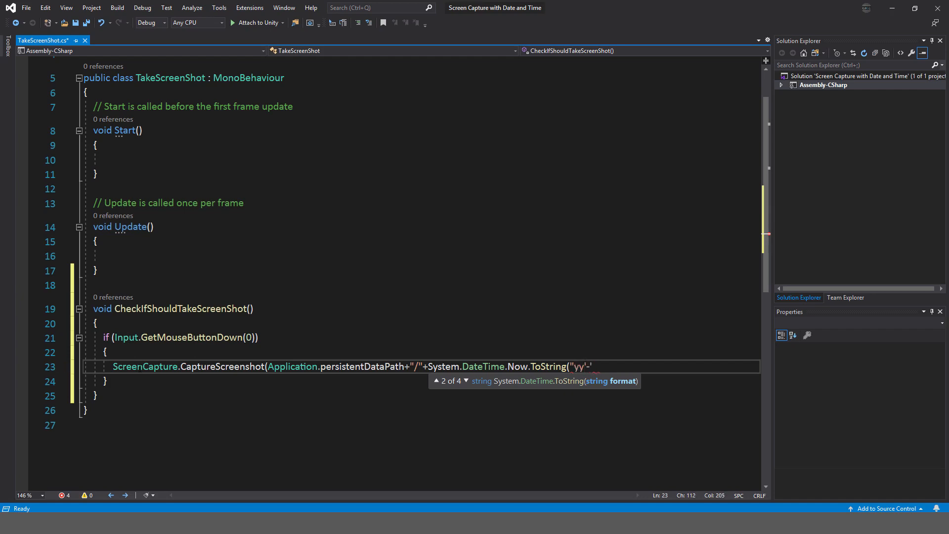
text(MM)
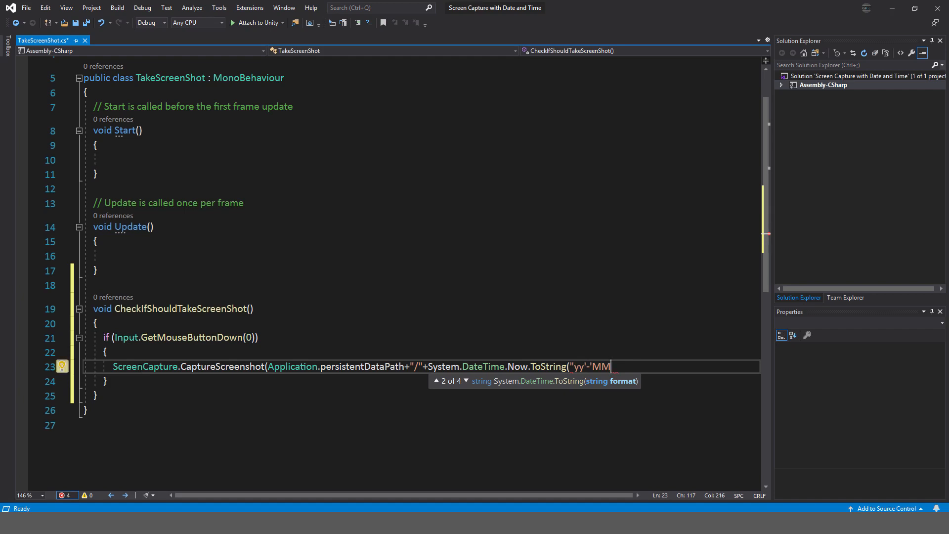
text(')
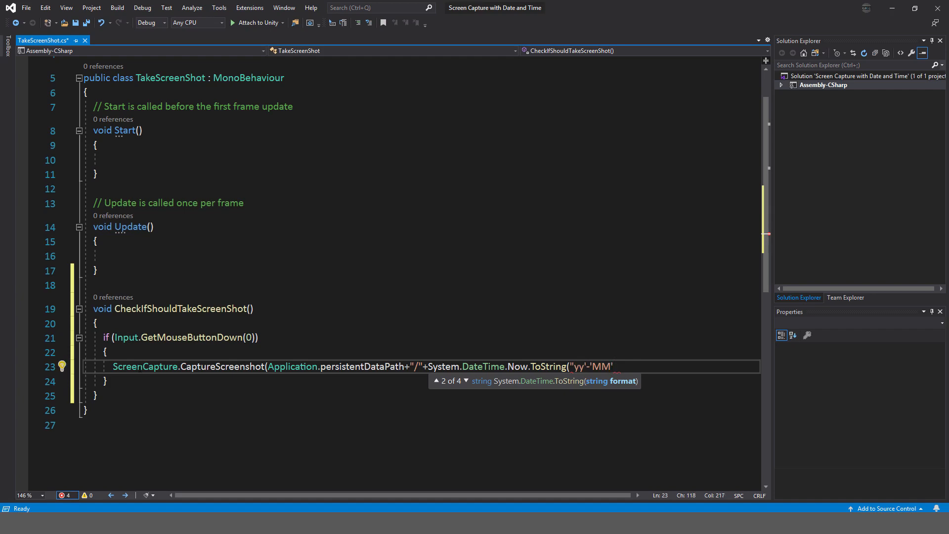
text(-'dd')
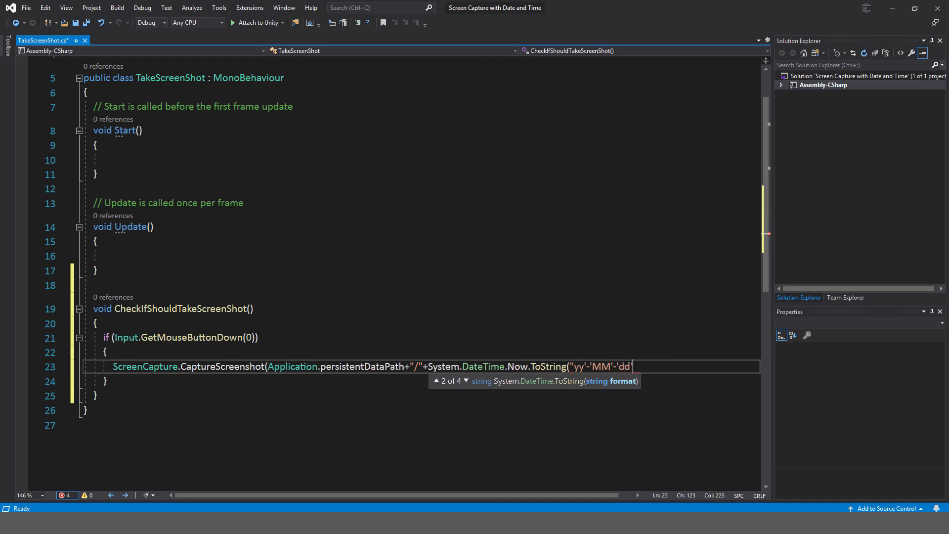
text(-)
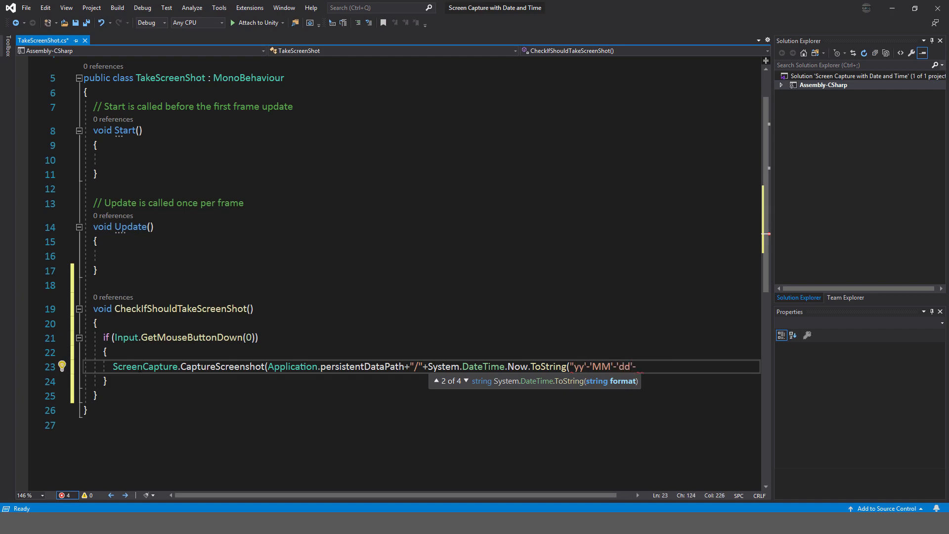
text('hh)
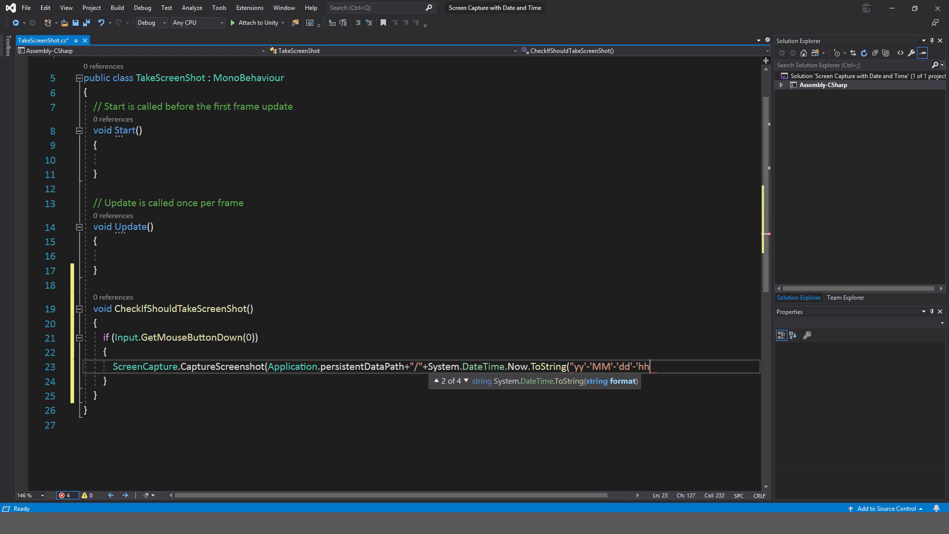
text(-)
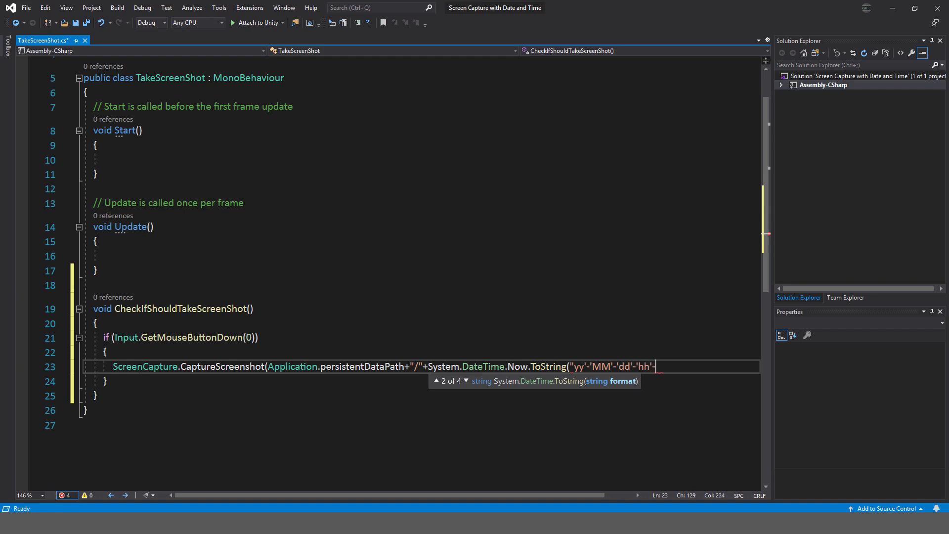
text(mm)
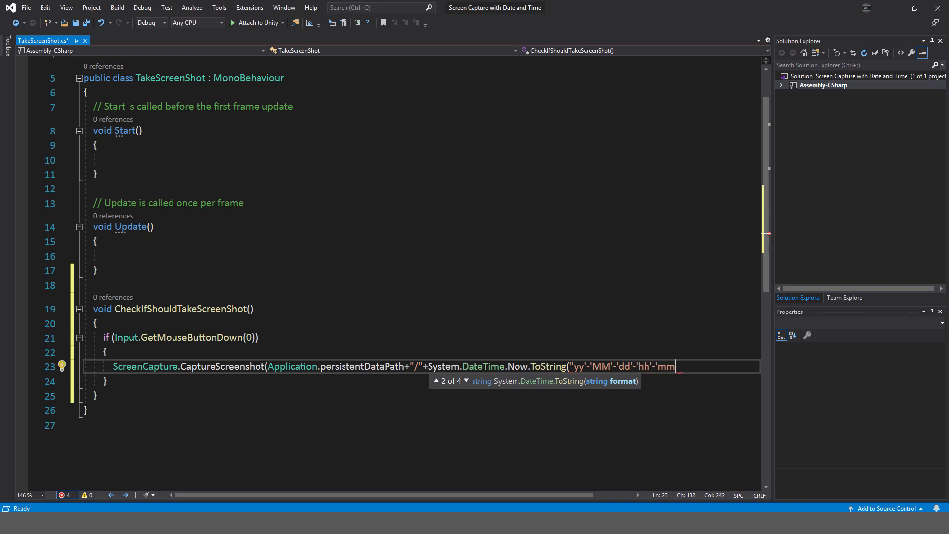
text('-')
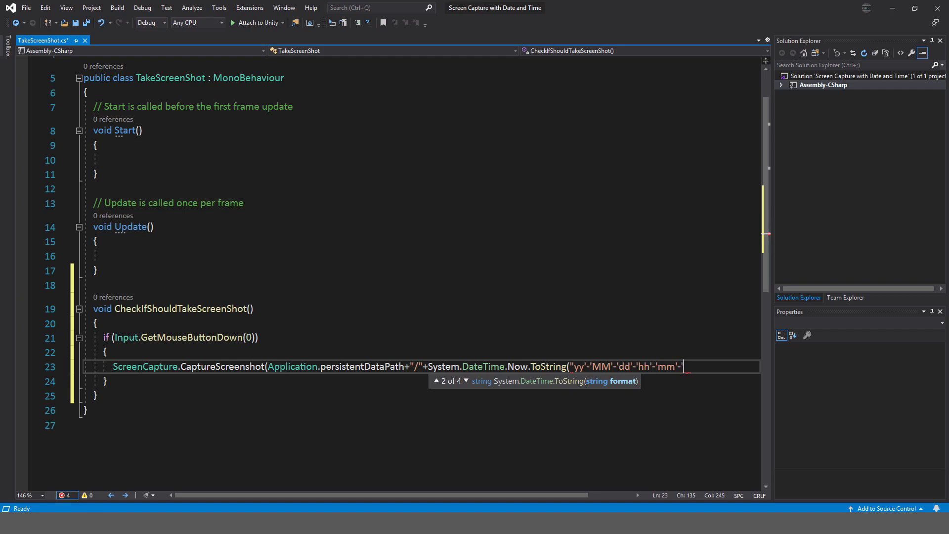
text(ss")
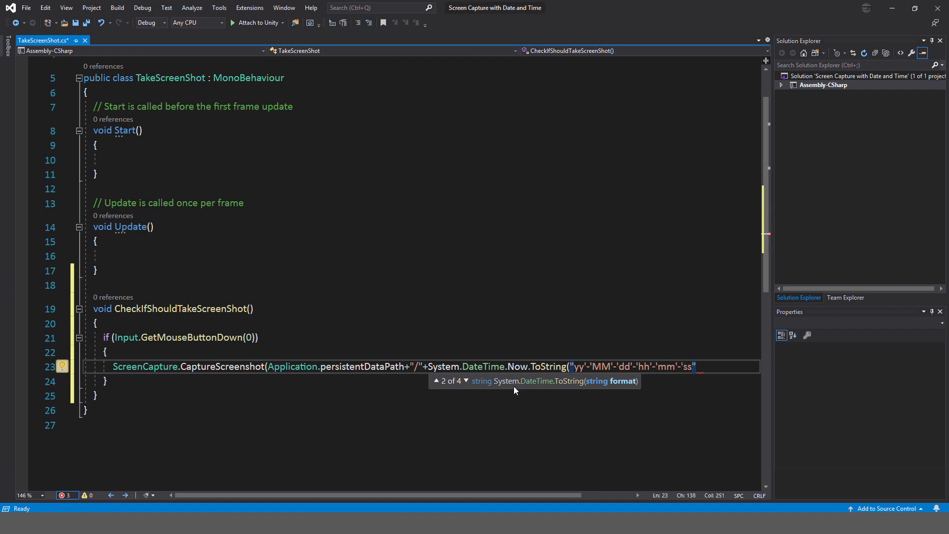
mouse_move(587, 378)
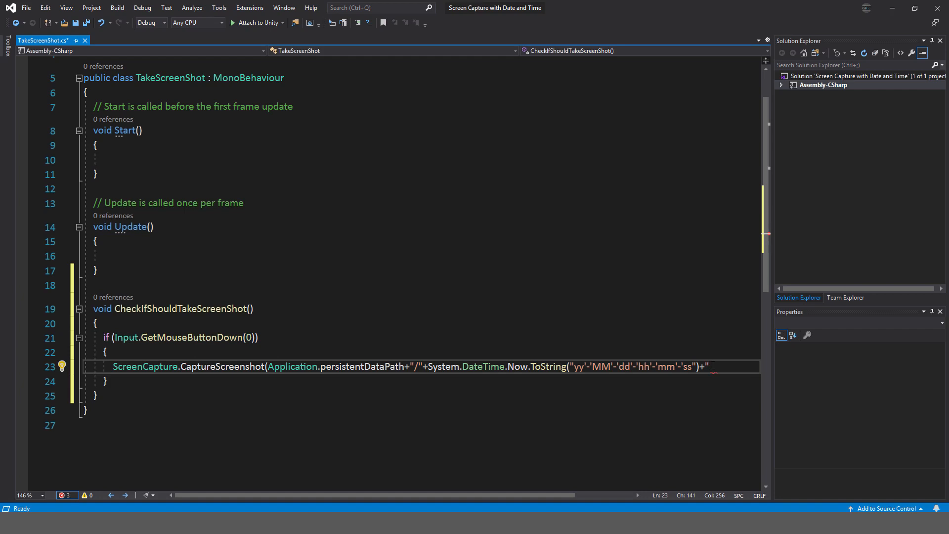
- End the capture with + ".png");, log the path, call CheckIfShouldTakeScreenShot() in Update, and save
text(.pnm)
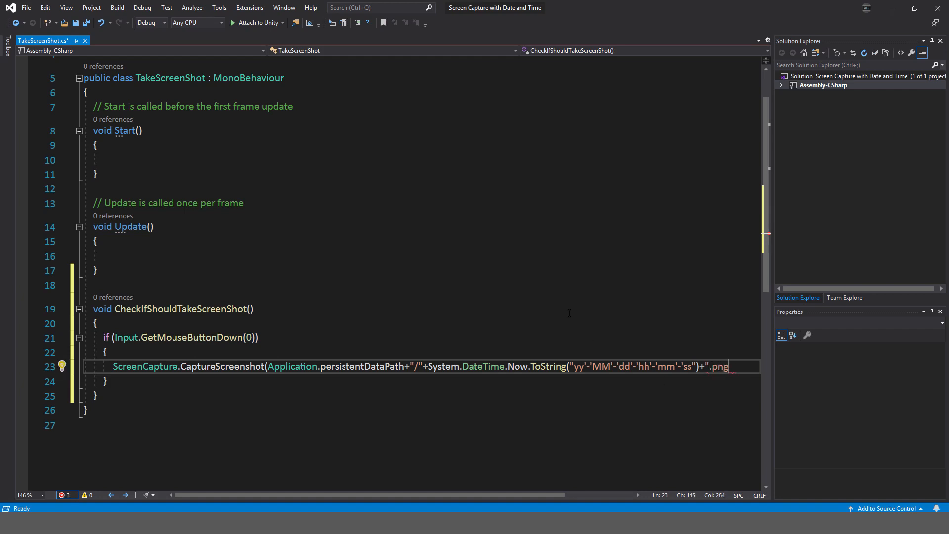
text();)
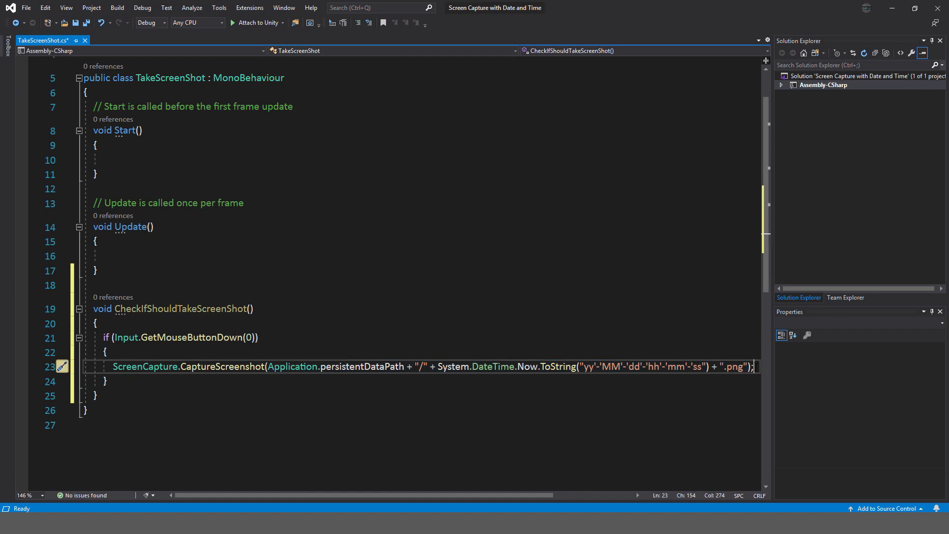
text(Debug.lo)
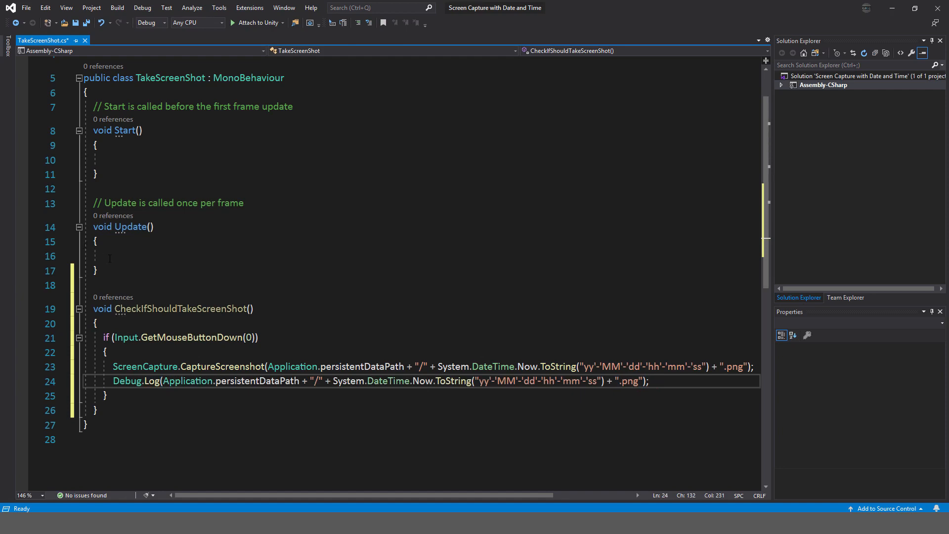
text(checkif)
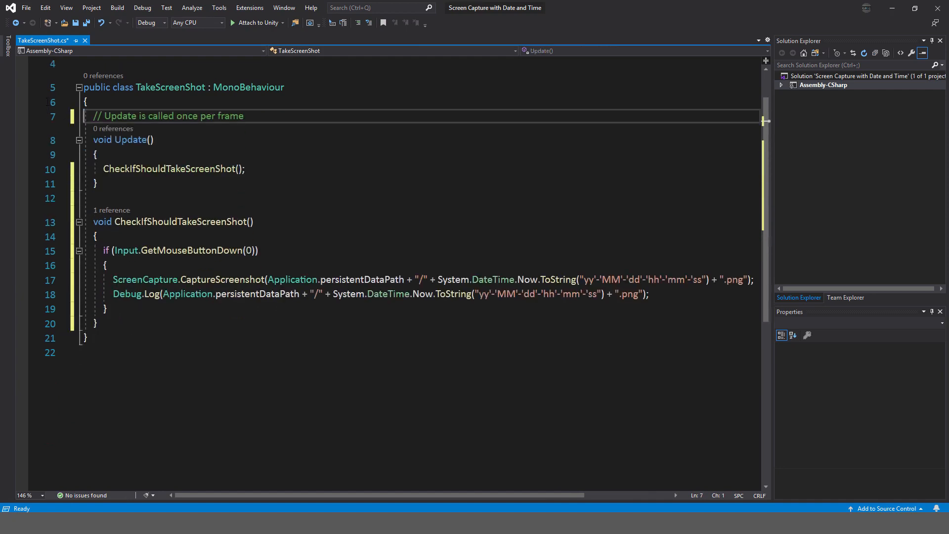
key(ctrl+s)
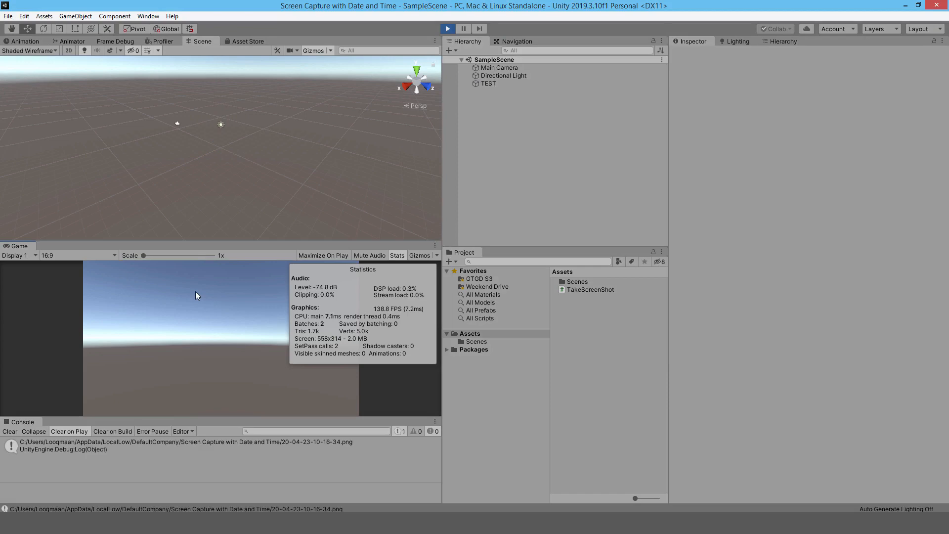
mouse_move(257, 340)
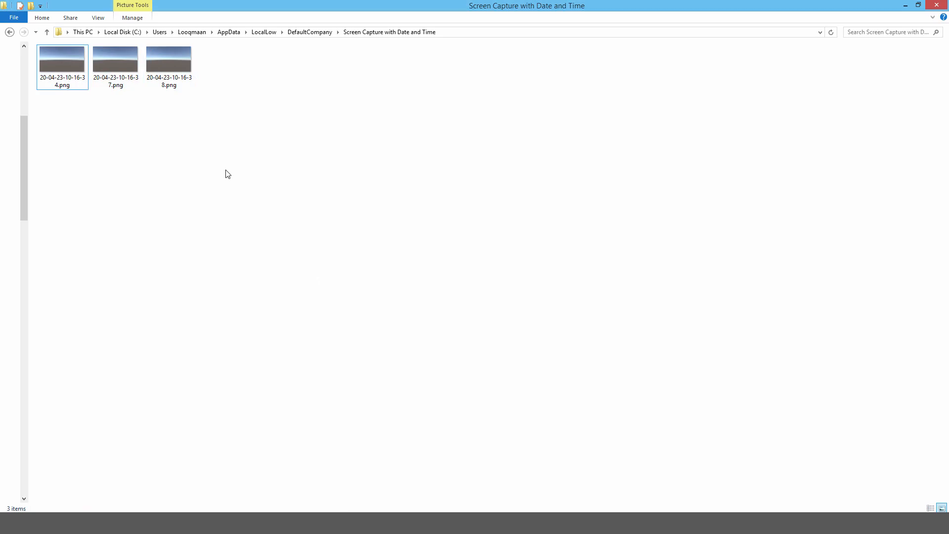
mouse_move(572, 414)
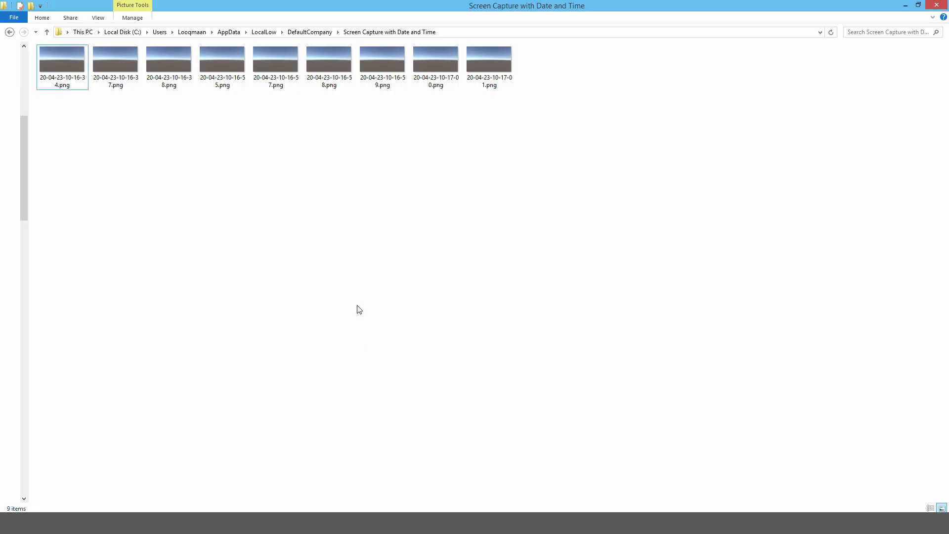
- Select and open one of the timestamped PNG screenshots
click(275, 59)
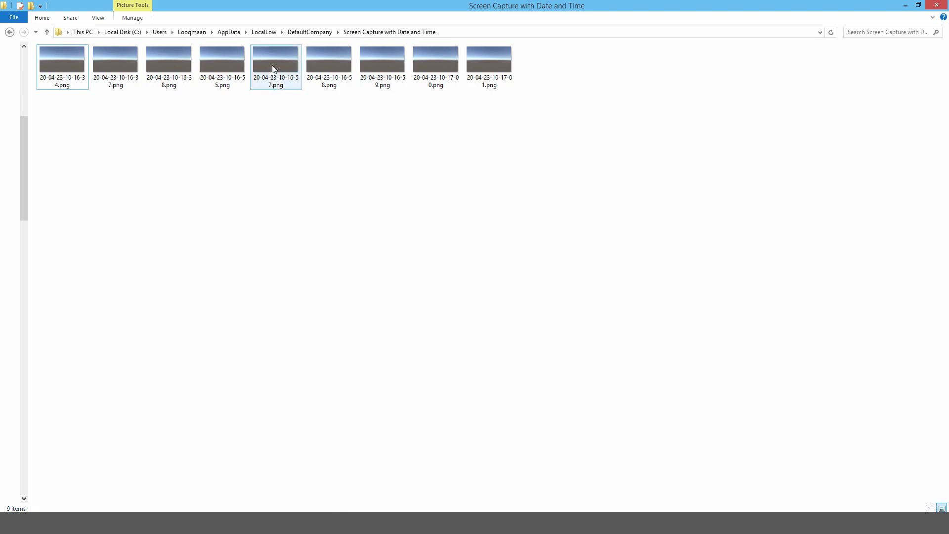
double_click(275, 58)
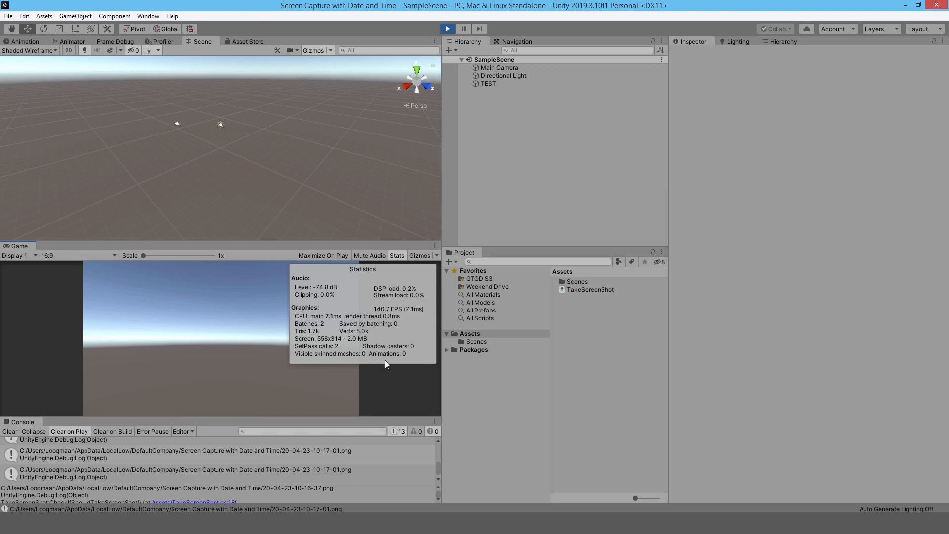
mouse_move(67, 294)
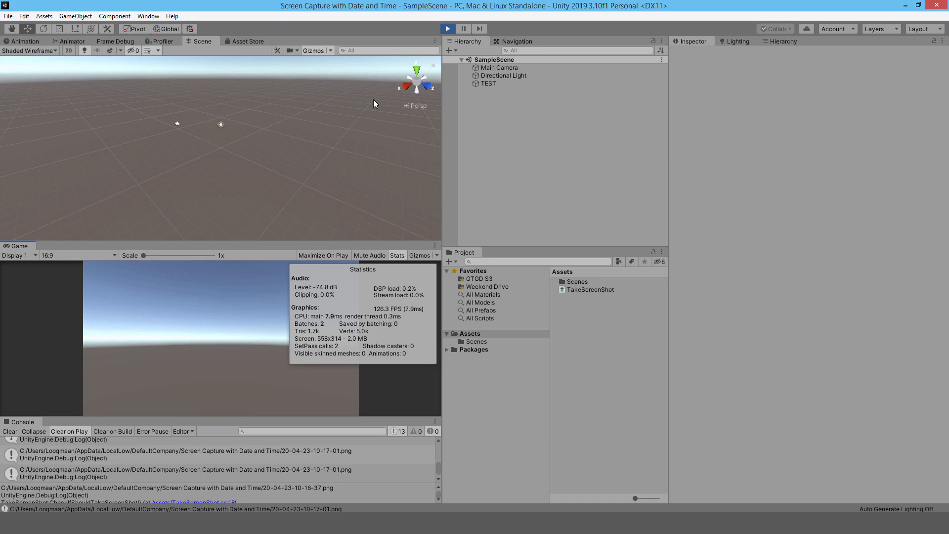
mouse_move(429, 86)
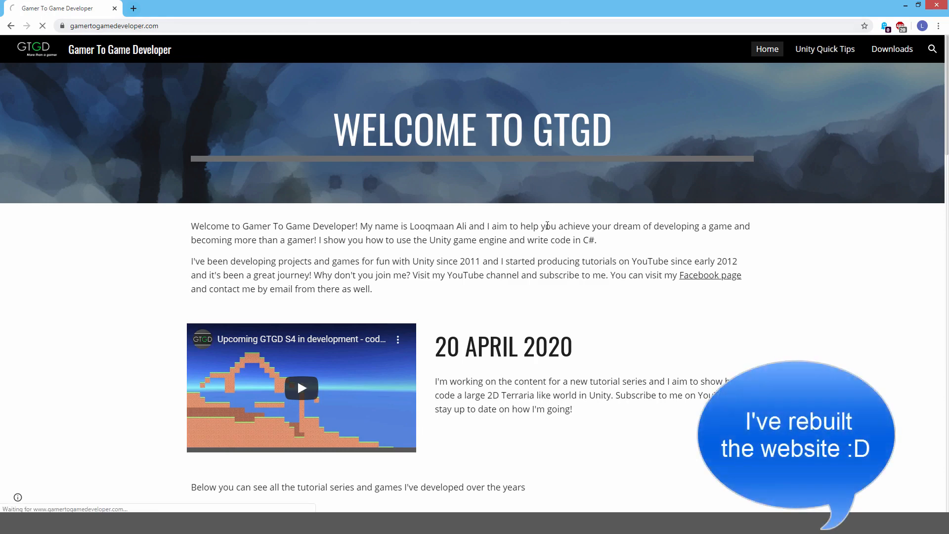
- Go to Unity Quick Tips and download the Array VS List project folder
click(825, 49)
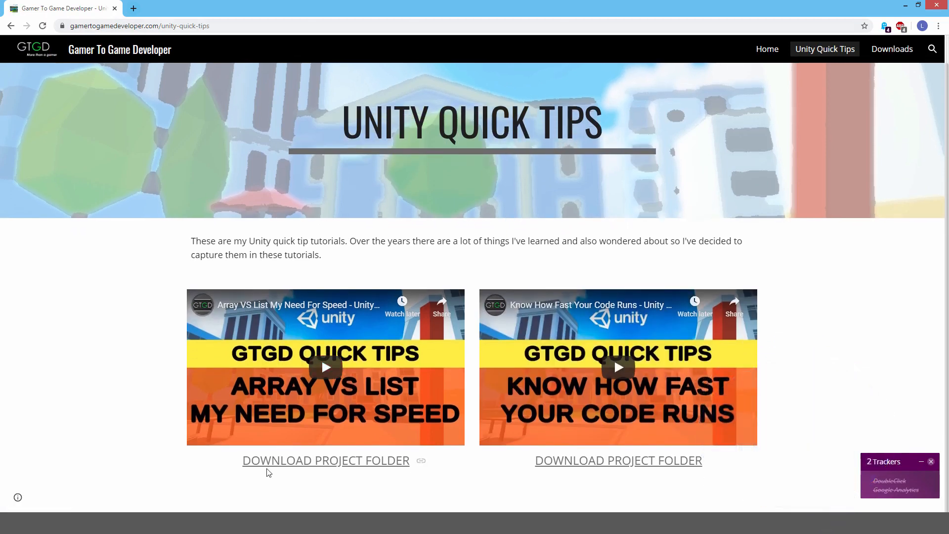
mouse_move(370, 176)
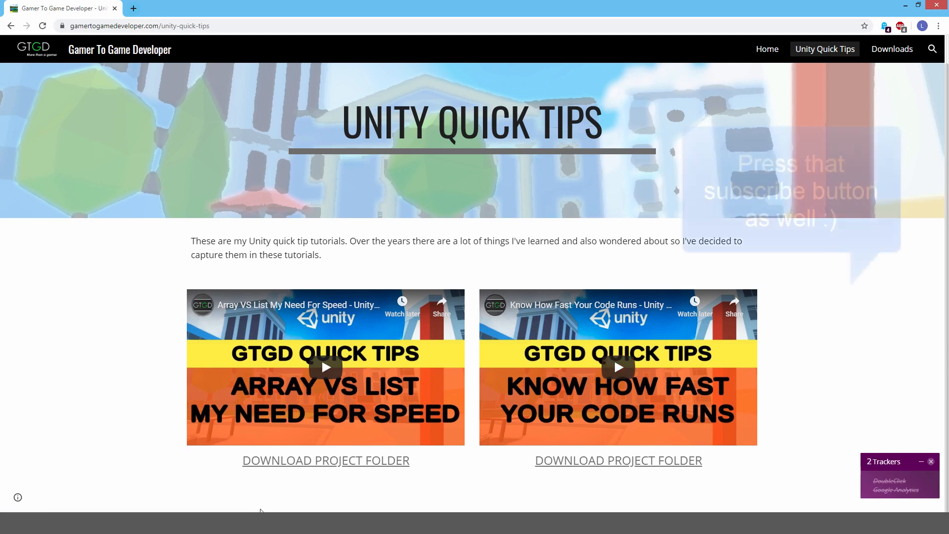
click(326, 460)
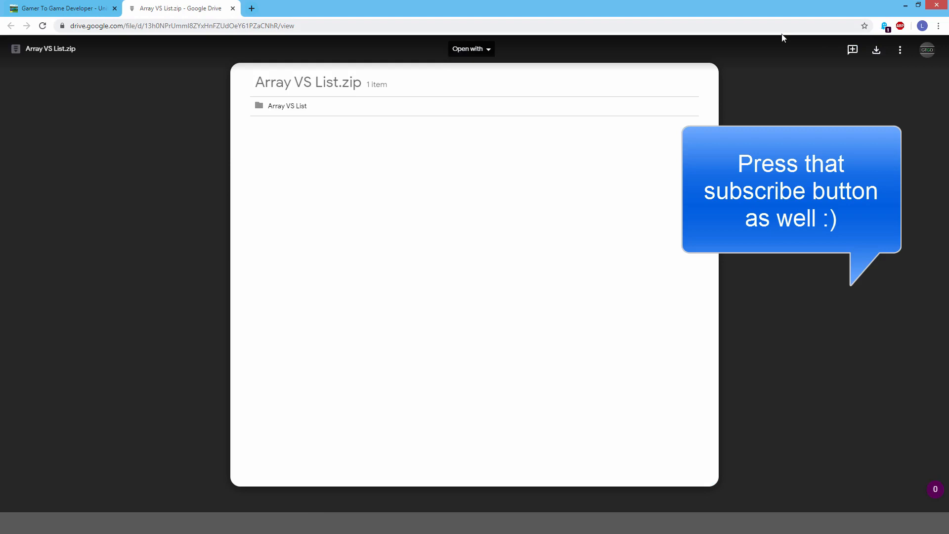
mouse_move(876, 50)
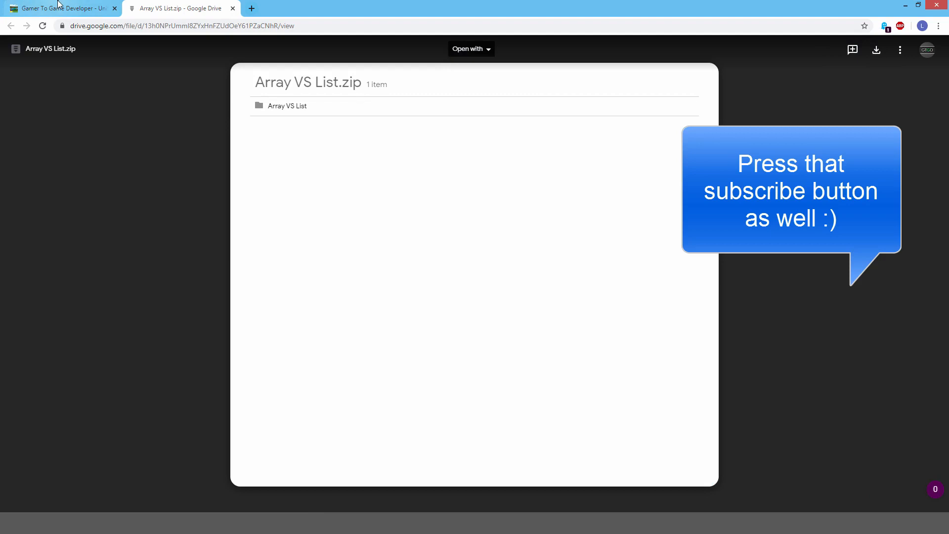
- Return to the Unity Quick Tips tab after previewing Array VS List.zip
click(60, 8)
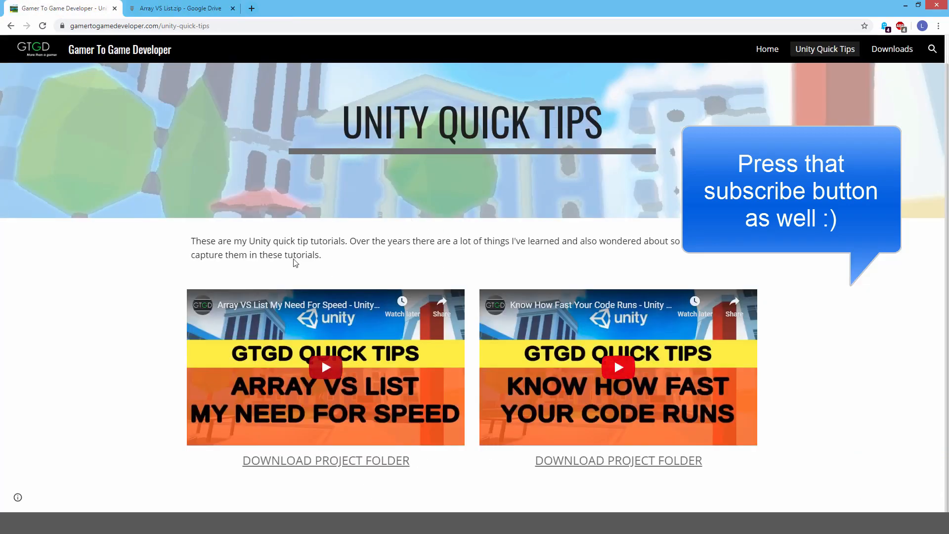